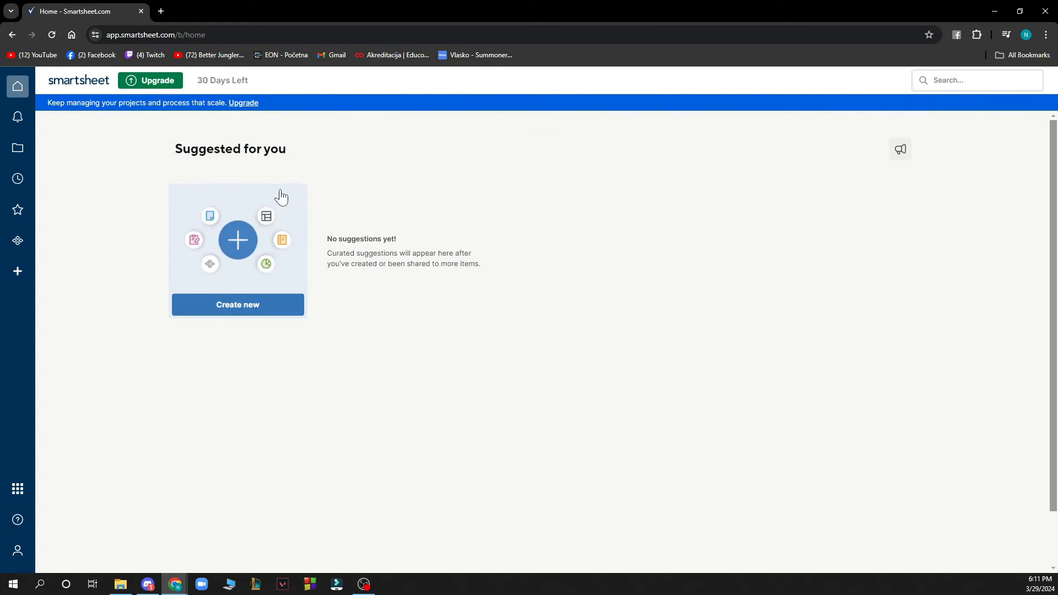
# Check notifications, then browse the empty Workspaces area.
pyautogui.click(18, 117)
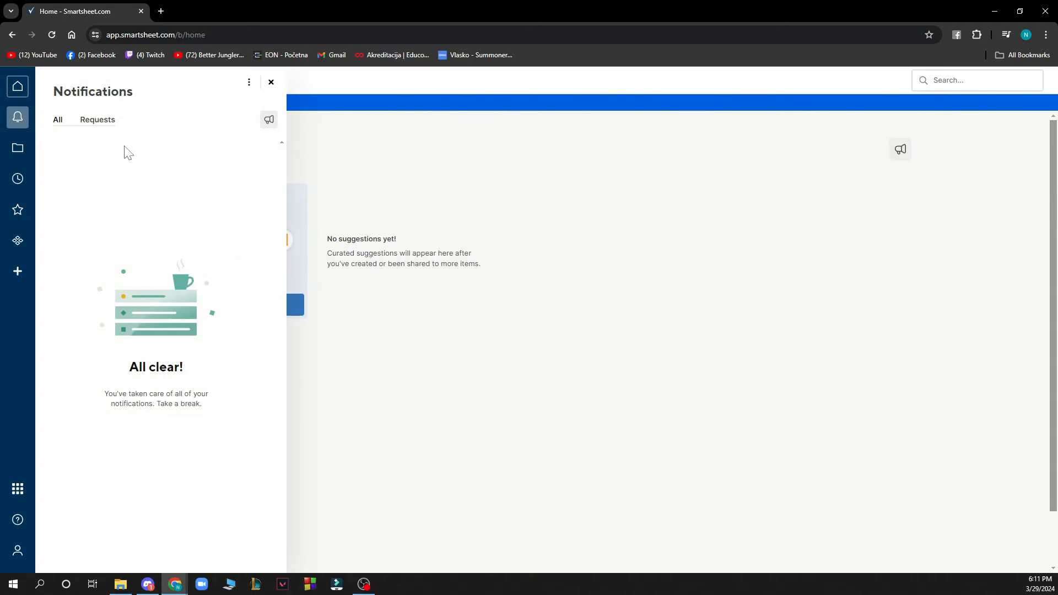
pyautogui.moveTo(160, 157)
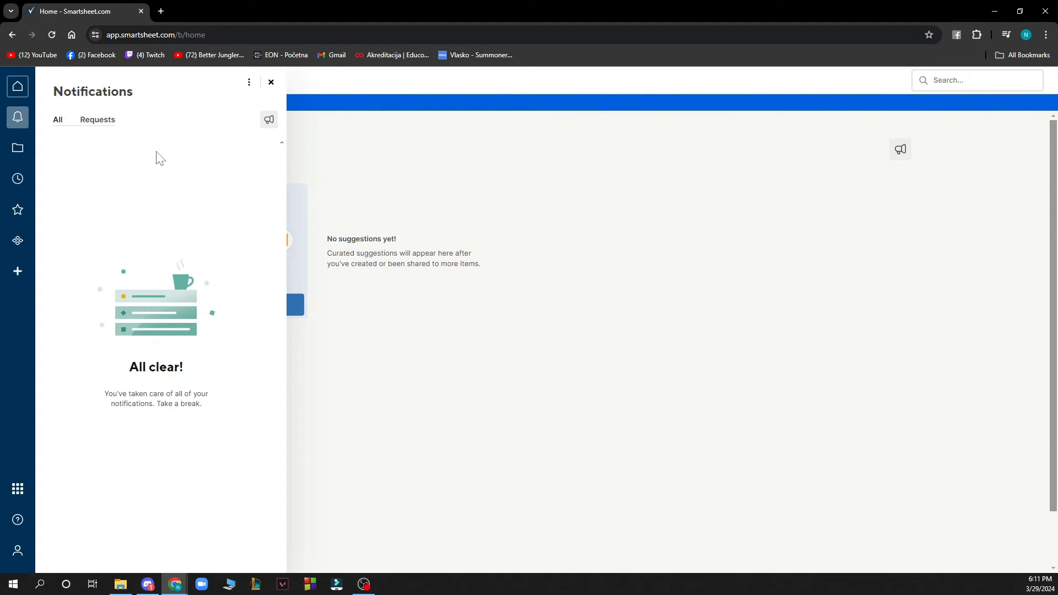
pyautogui.click(17, 148)
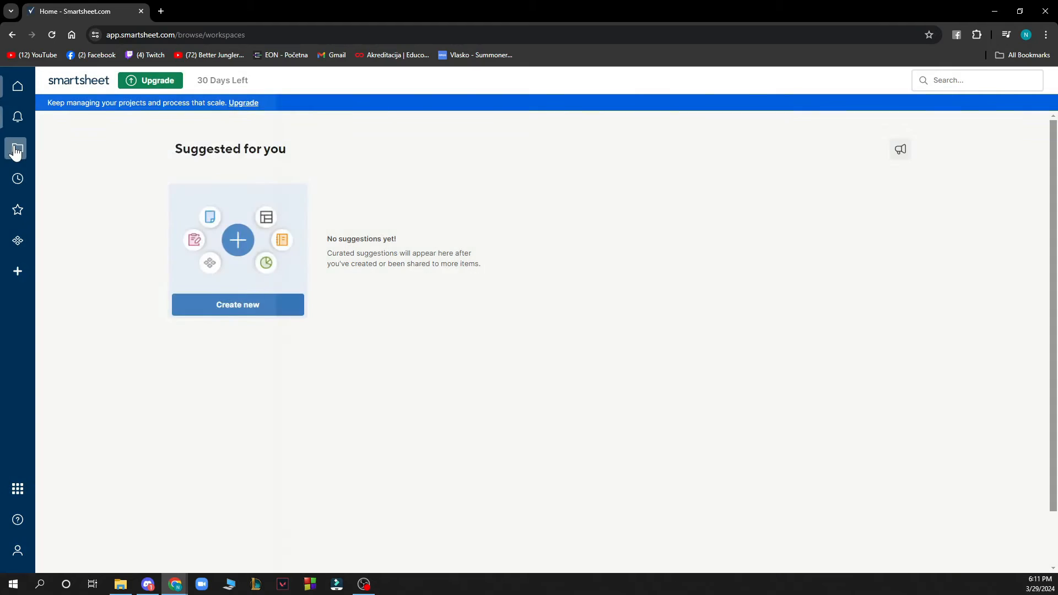
pyautogui.click(17, 148)
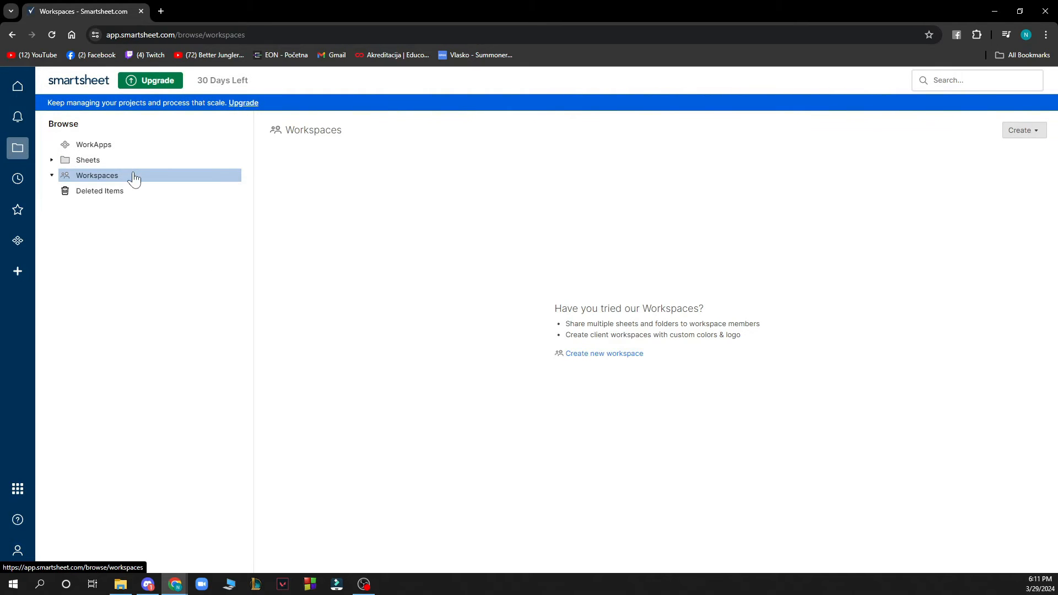
# View the empty Recently Opened, Favorites and WorkApps pages.
pyautogui.click(17, 179)
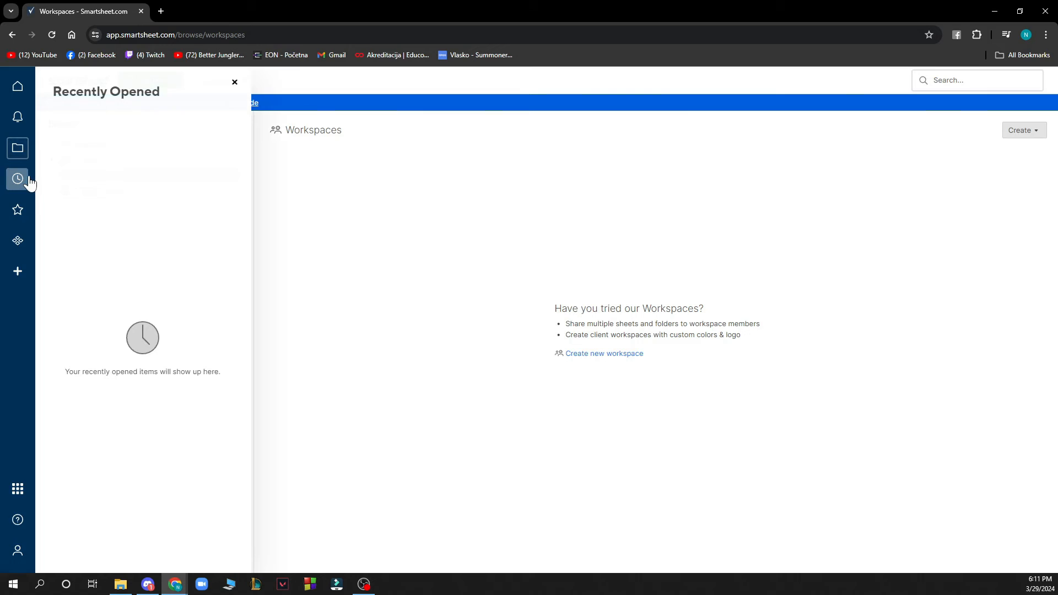
pyautogui.click(17, 210)
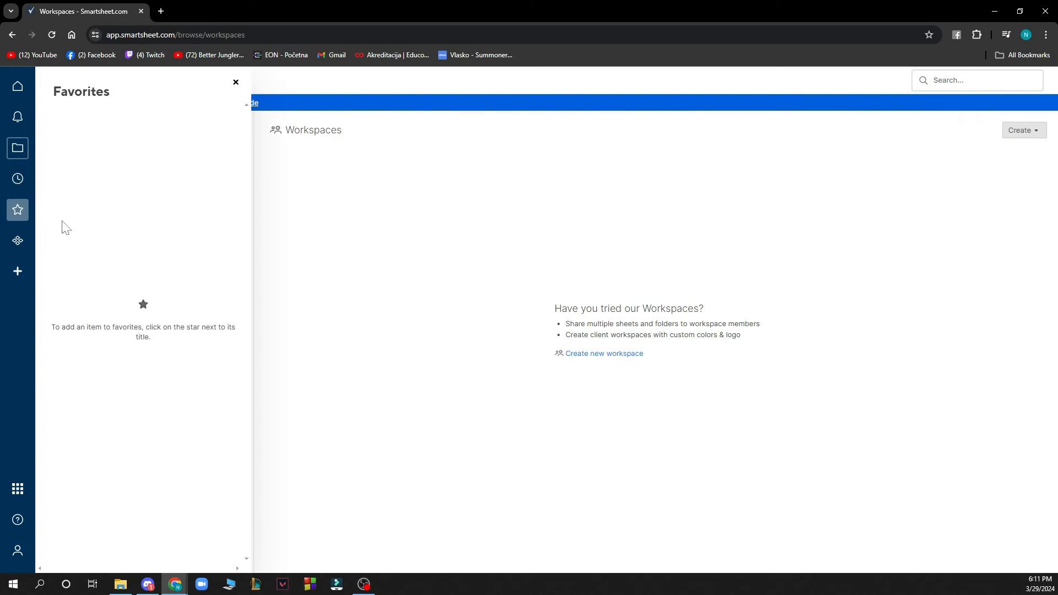
pyautogui.click(17, 241)
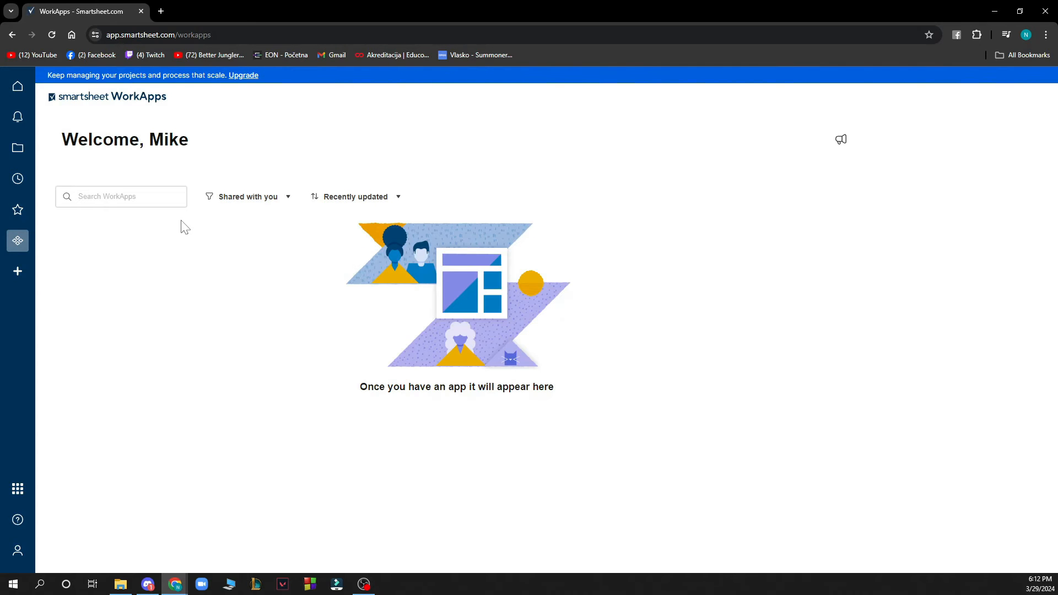
pyautogui.moveTo(206, 159)
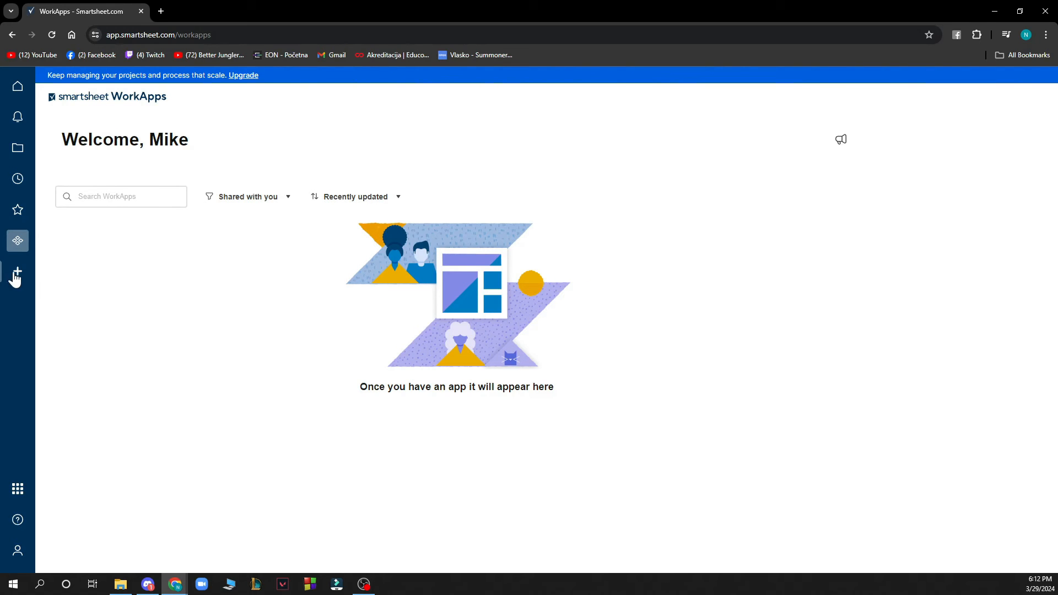
# Bring up the 'Let's start building your solution' template gallery.
pyautogui.click(17, 272)
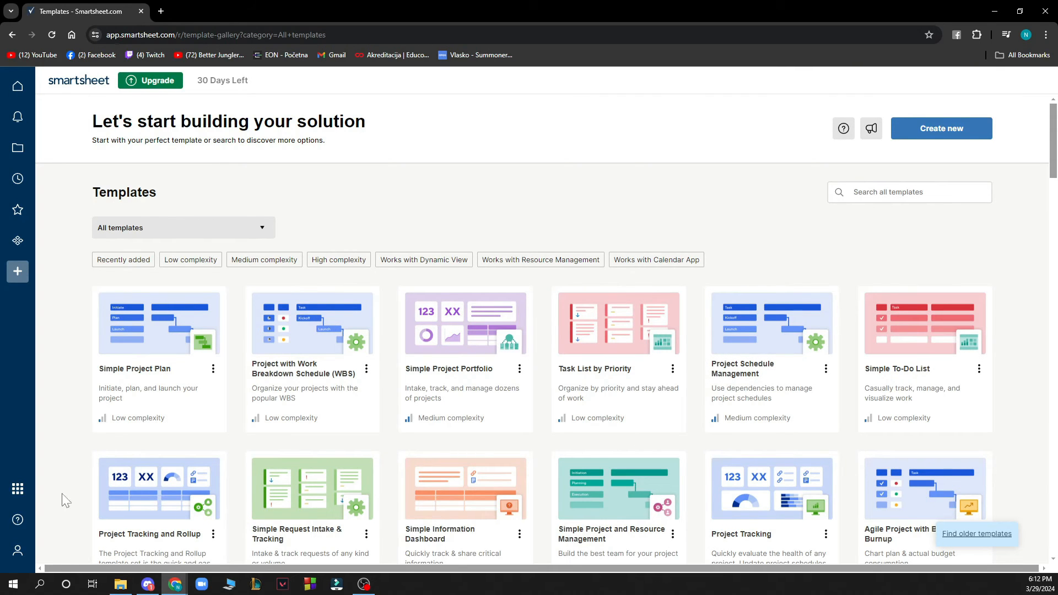
# Create a blank sheet, keeping the default name 'Untitled sheet'.
pyautogui.click(17, 550)
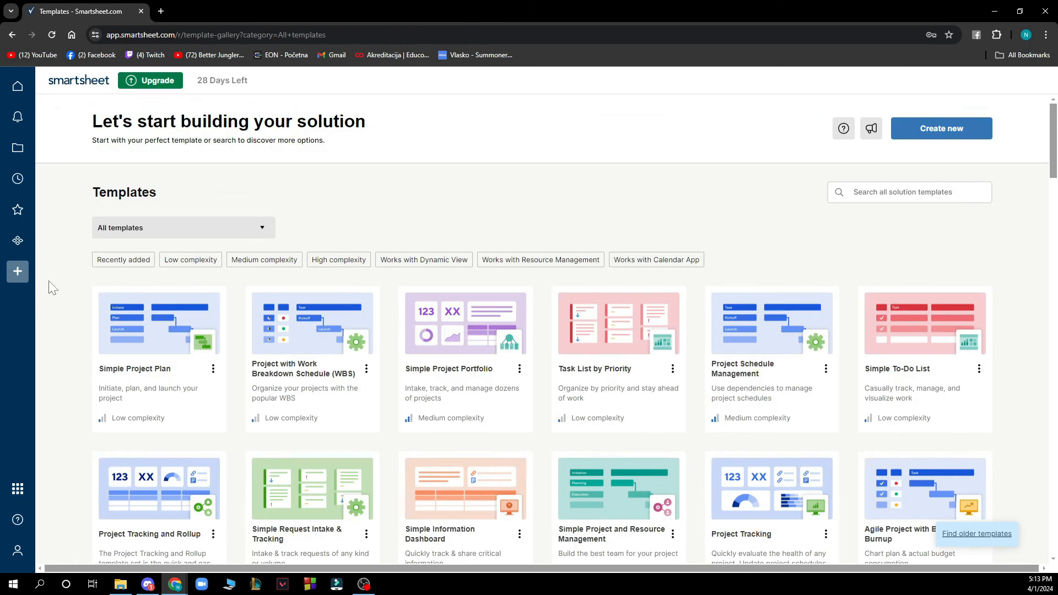
pyautogui.click(940, 128)
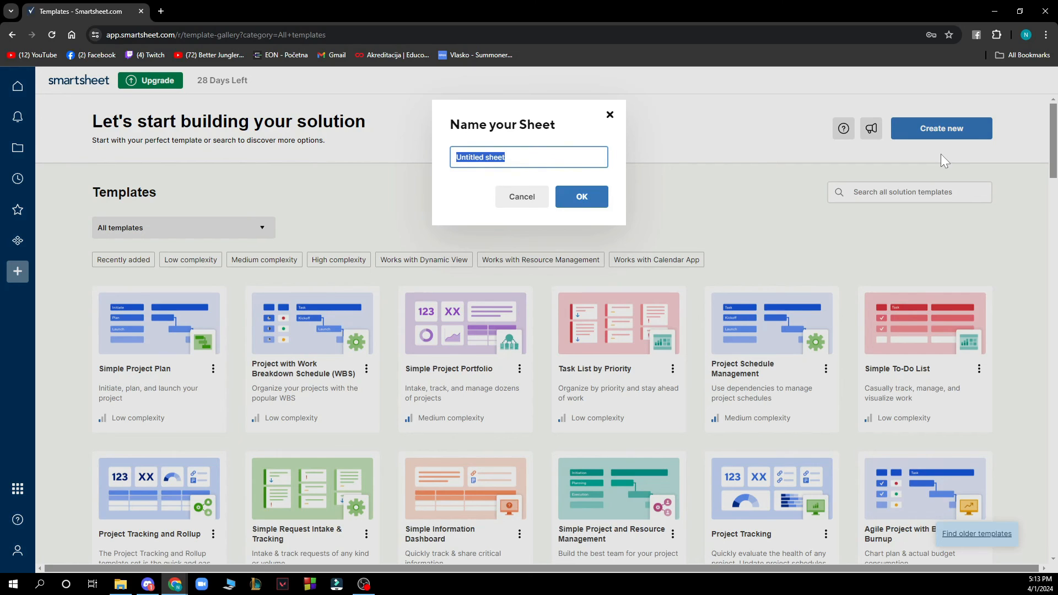
pyautogui.click(581, 196)
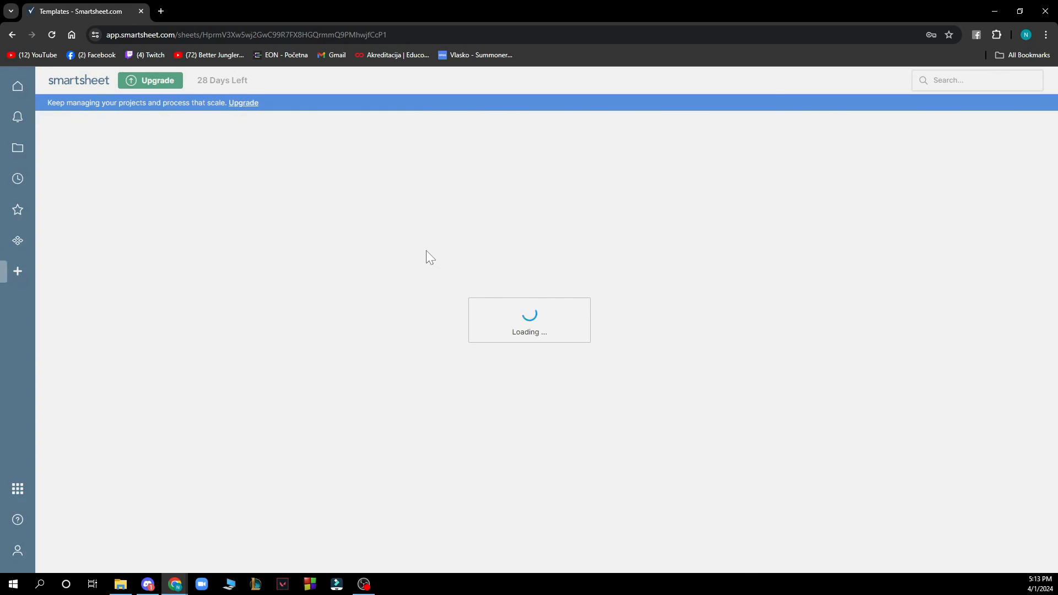